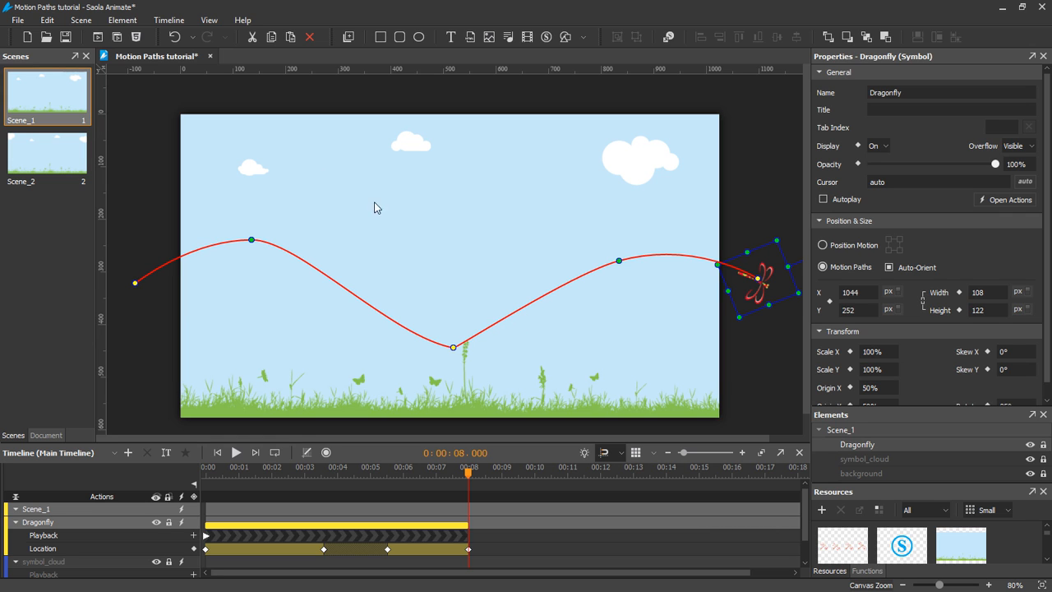
Step: Select the dragonfly symbol in Scene_2 and preview its current still animation
click(46, 156)
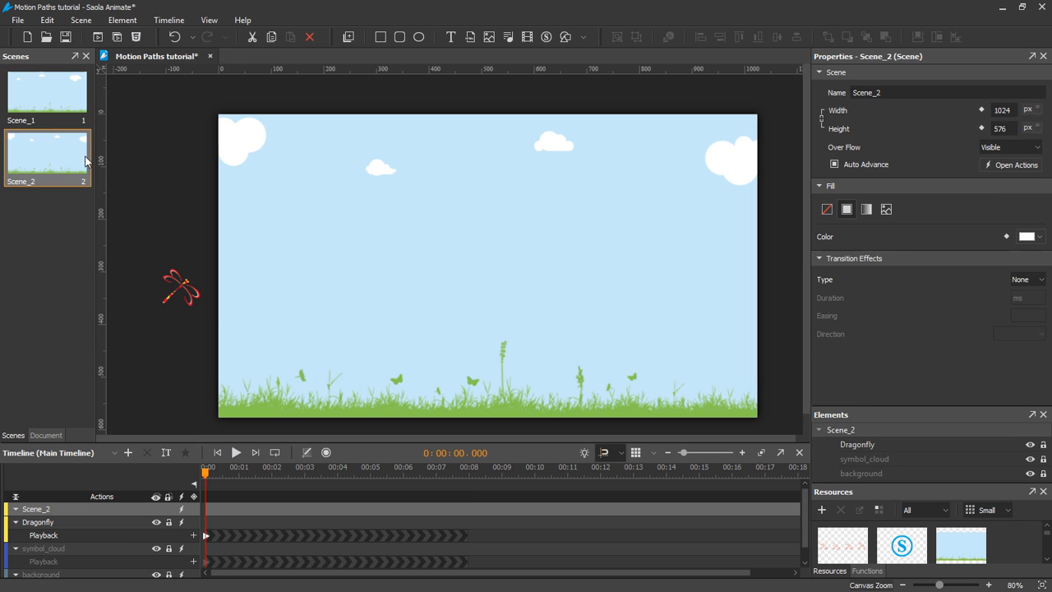
click(178, 286)
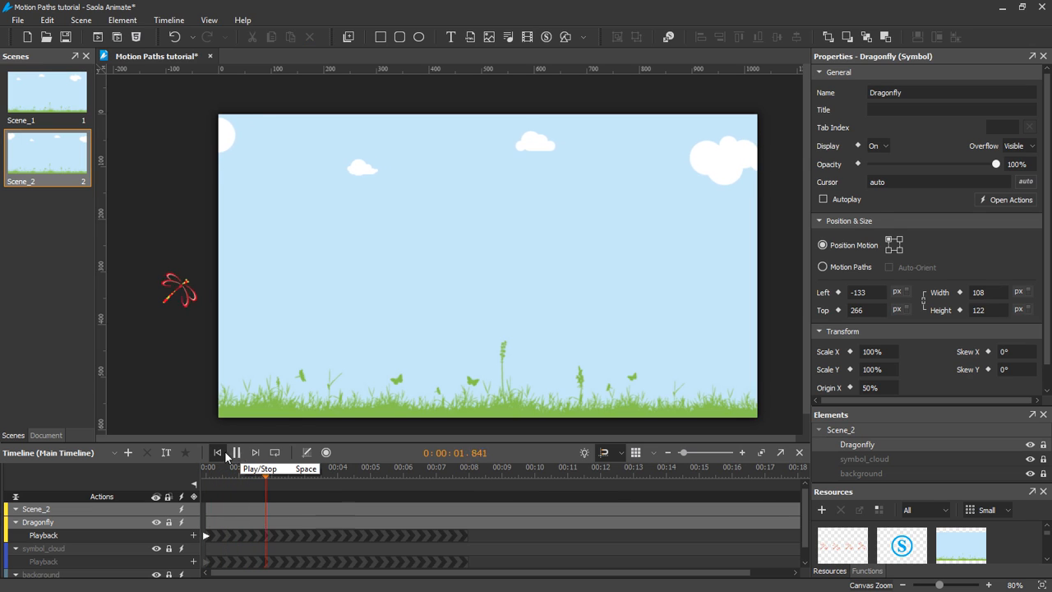
click(217, 452)
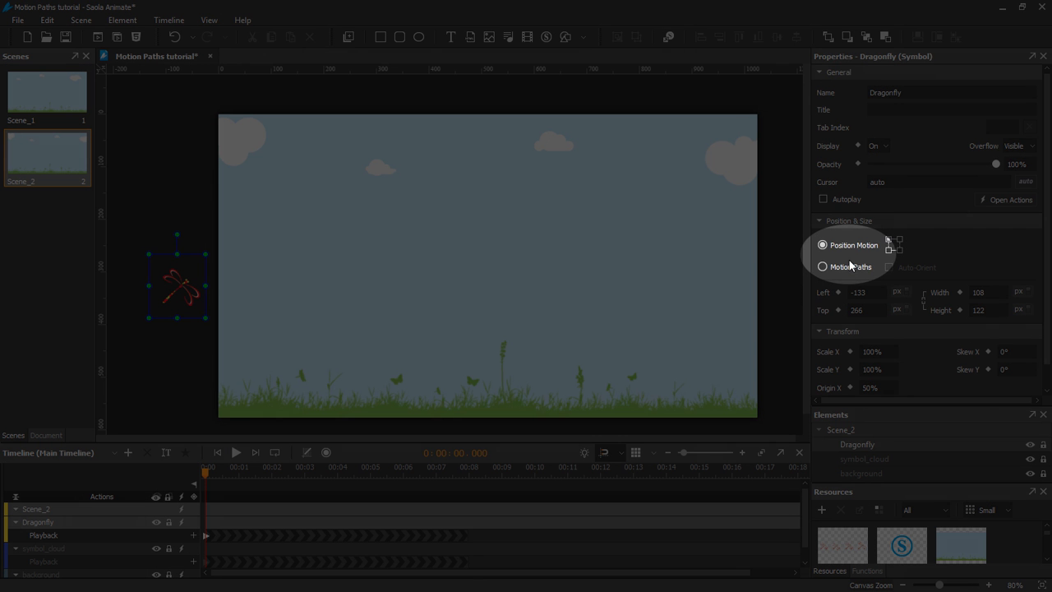
Step: Switch the dragonfly's Position & Size to Motion Paths and set the playhead at 8 s
click(822, 267)
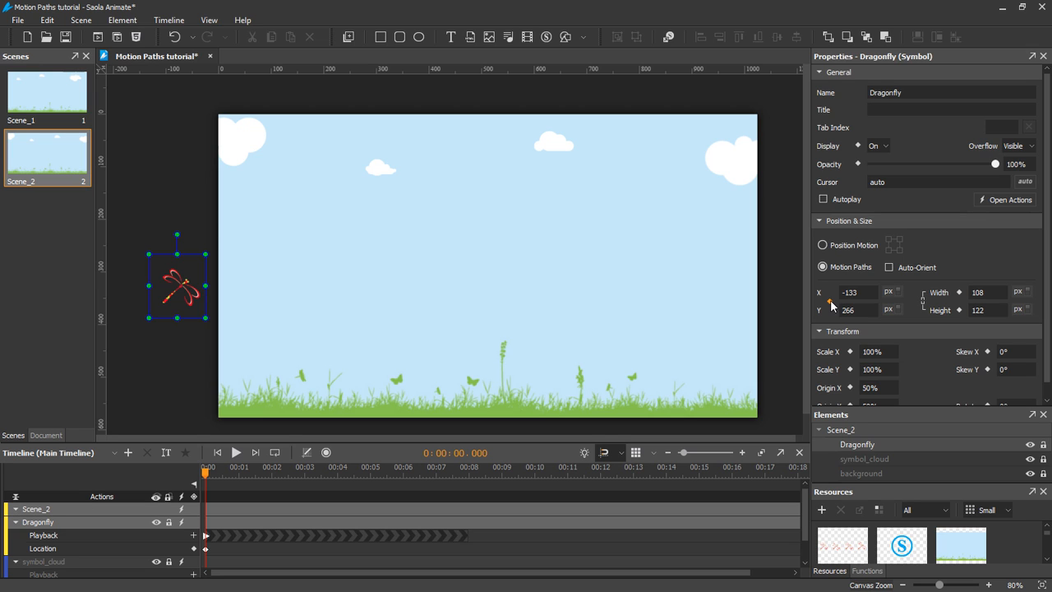
mouse_move(492, 431)
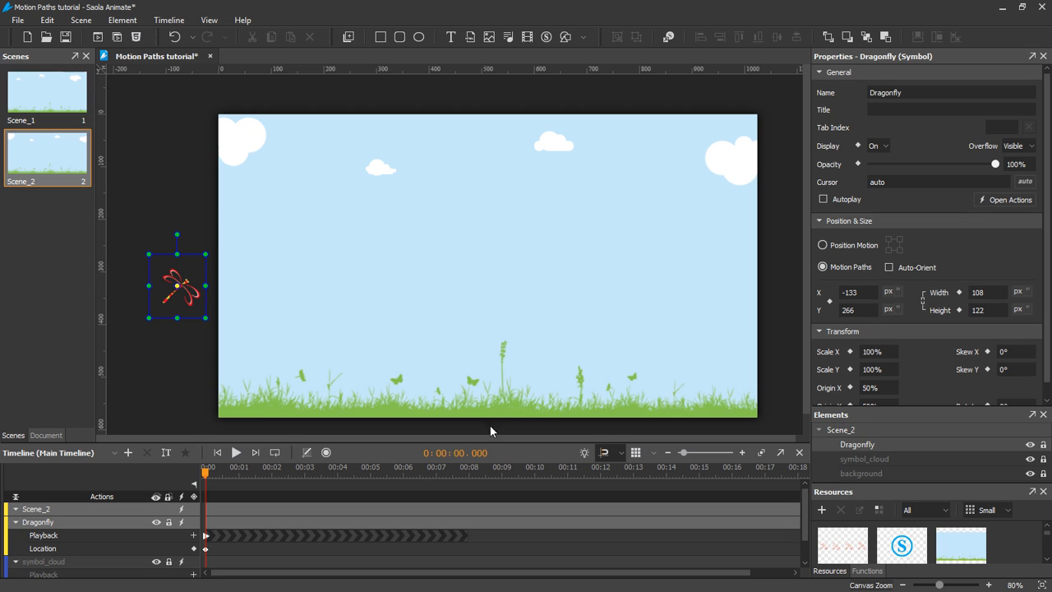
click(469, 473)
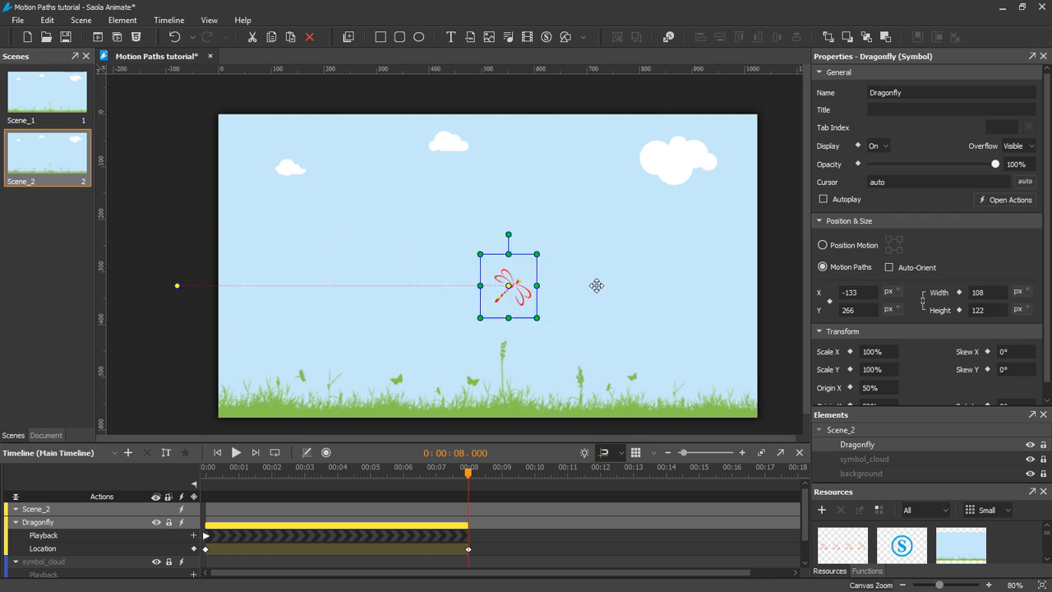
Step: Move the dragonfly's 8 s end point just past the stage's right edge
drag(508, 286, 748, 276)
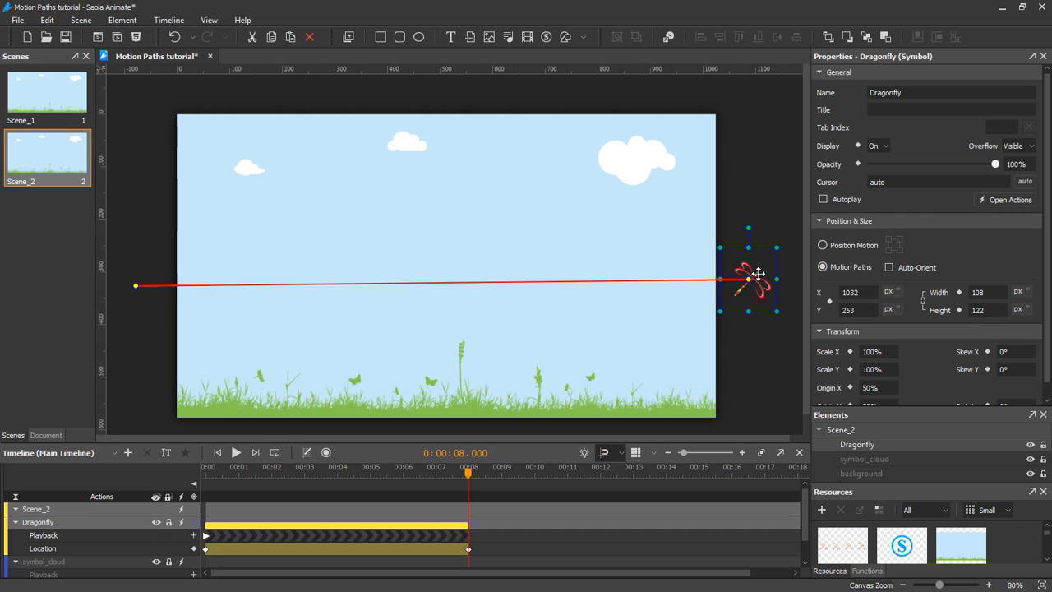
mouse_move(457, 289)
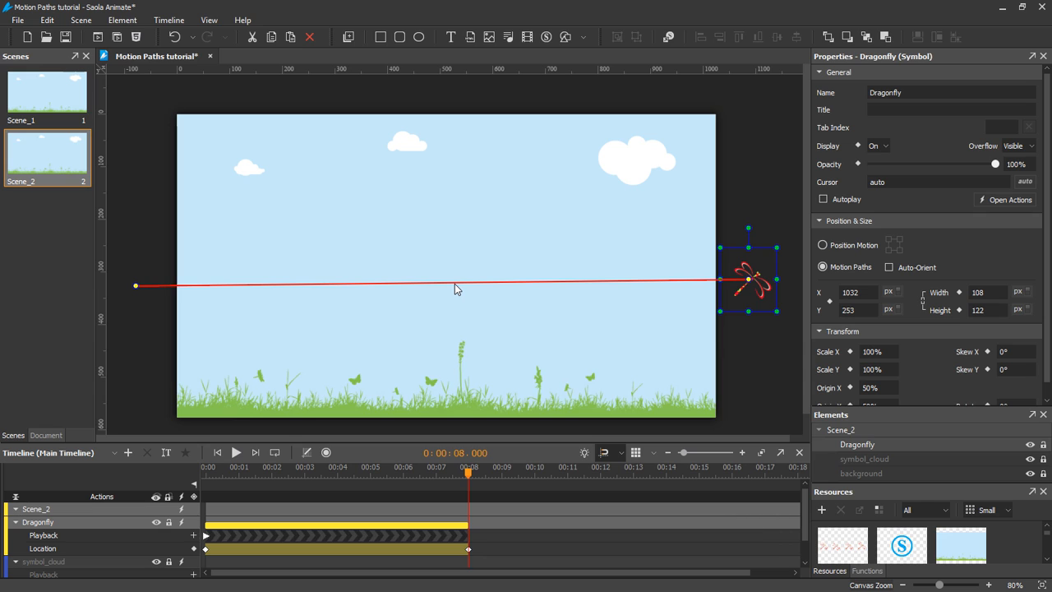
mouse_move(214, 291)
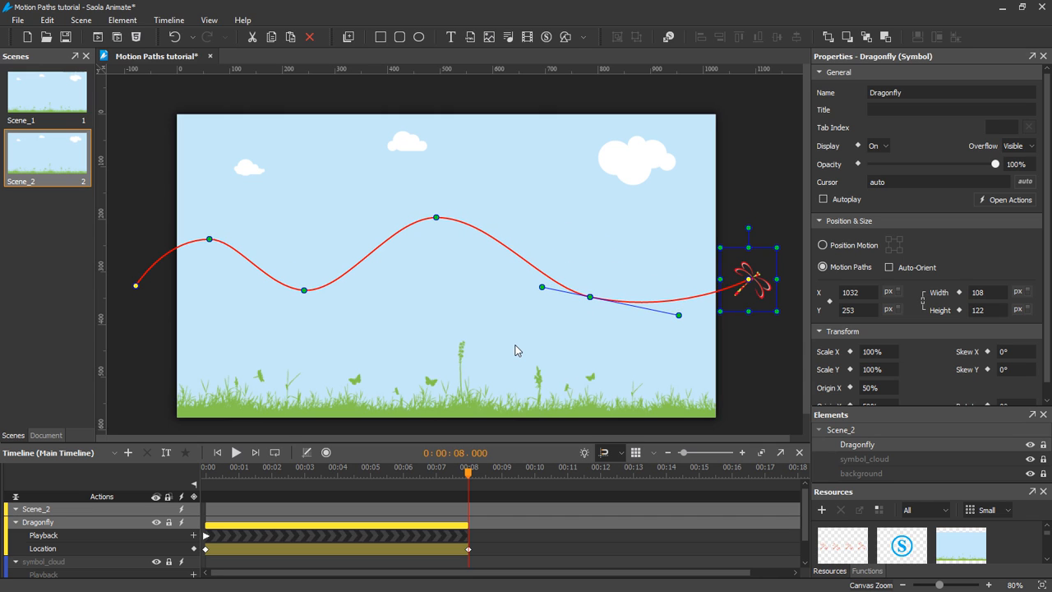
mouse_move(312, 296)
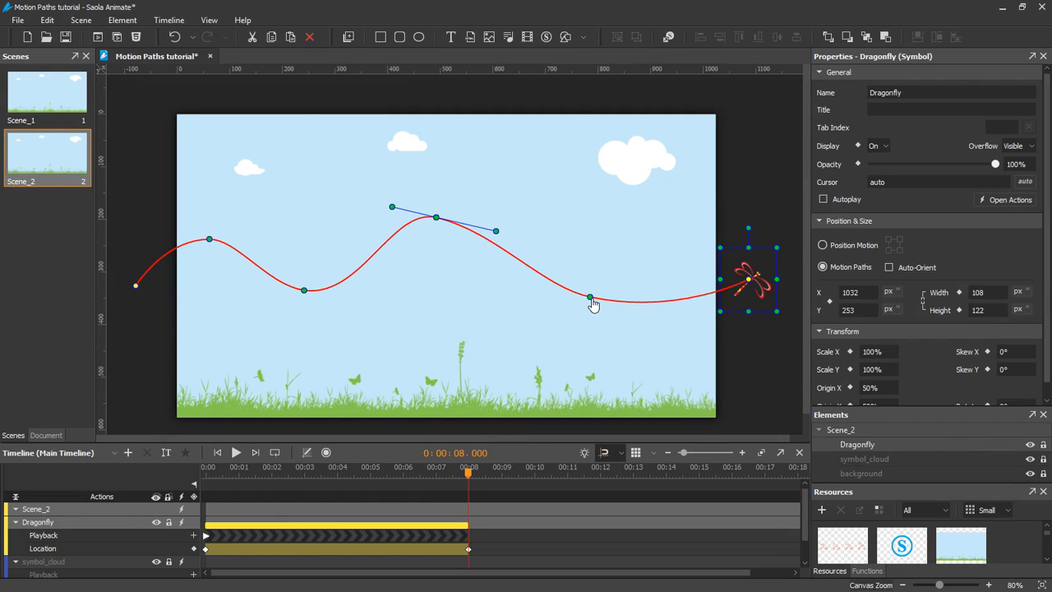
Step: Curve the path so it rises high then dips down onto the grass mid-stage
drag(590, 296, 642, 283)
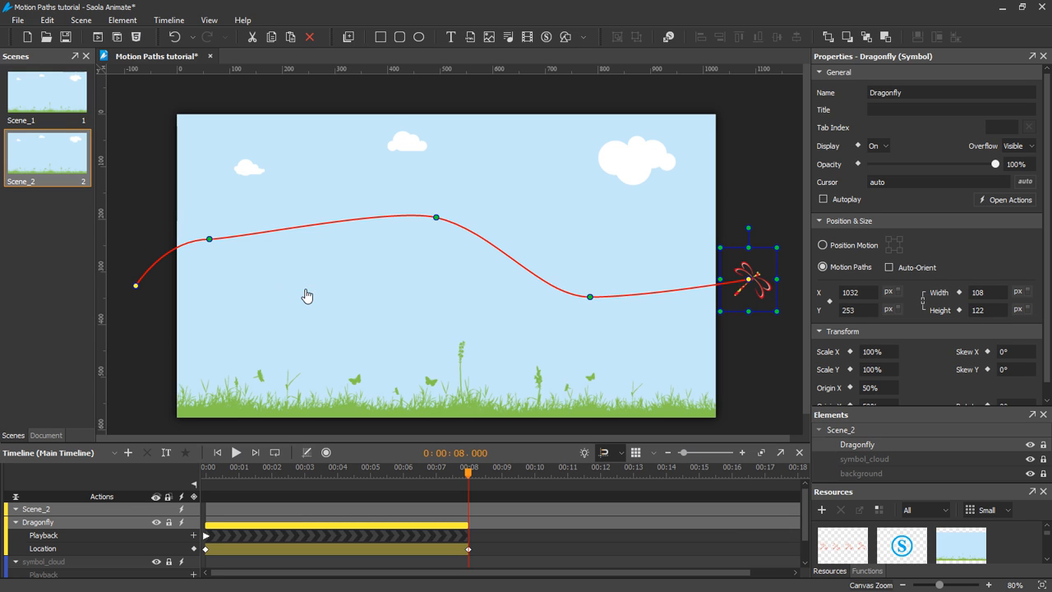
mouse_move(328, 247)
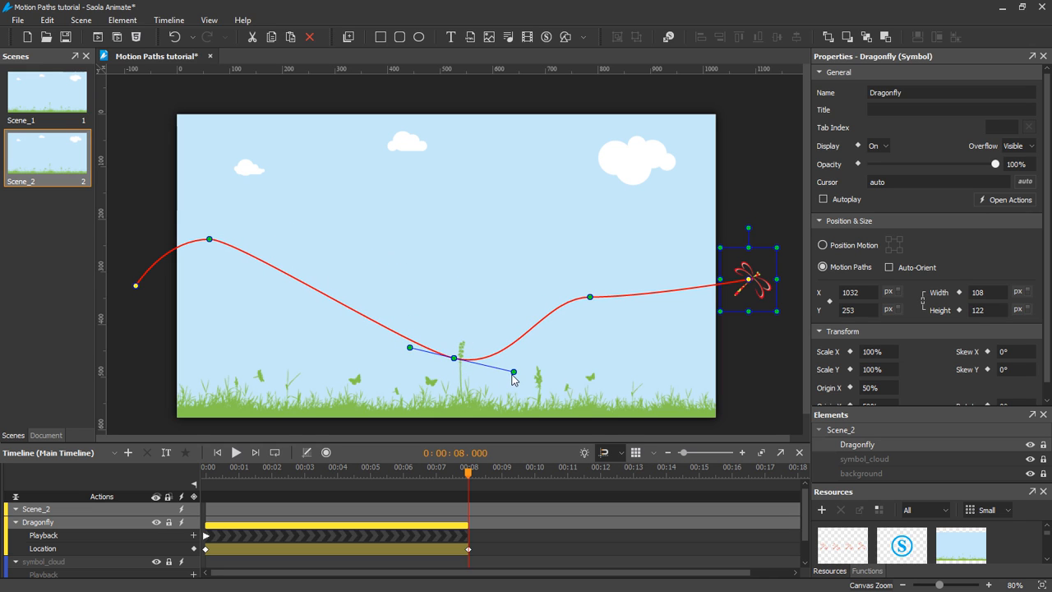
drag(513, 371, 651, 265)
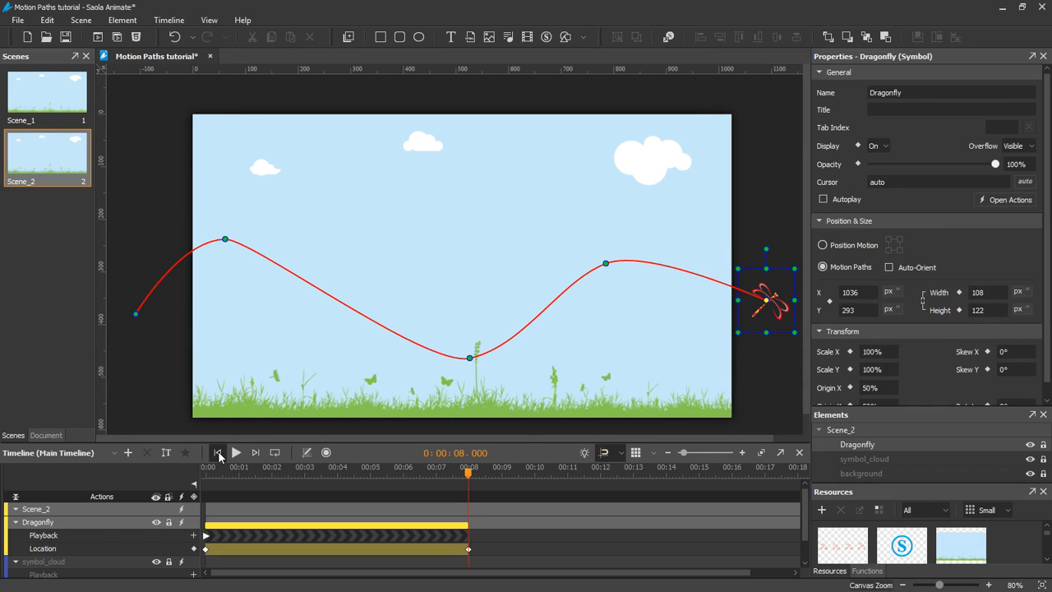
click(237, 454)
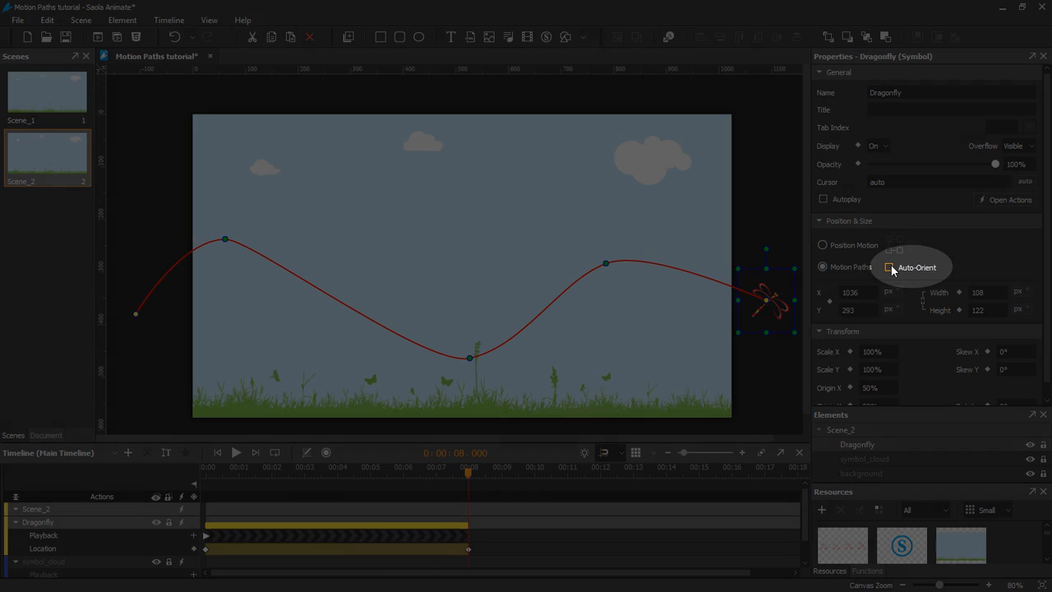
Step: Enable Auto-Orient so the dragonfly tilts along its path, scrubbing to verify
click(887, 266)
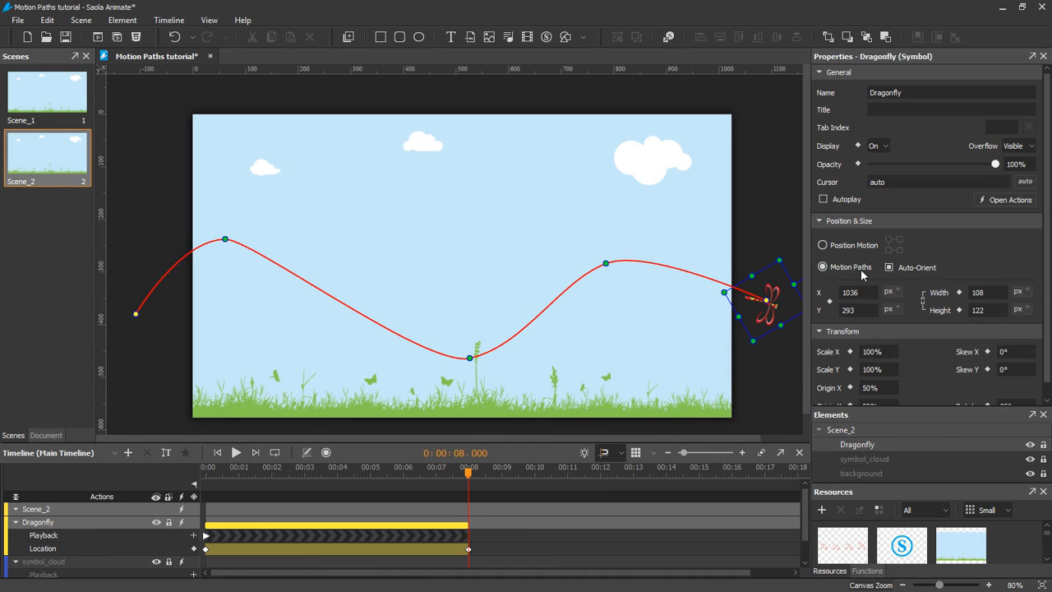
drag(469, 475, 304, 475)
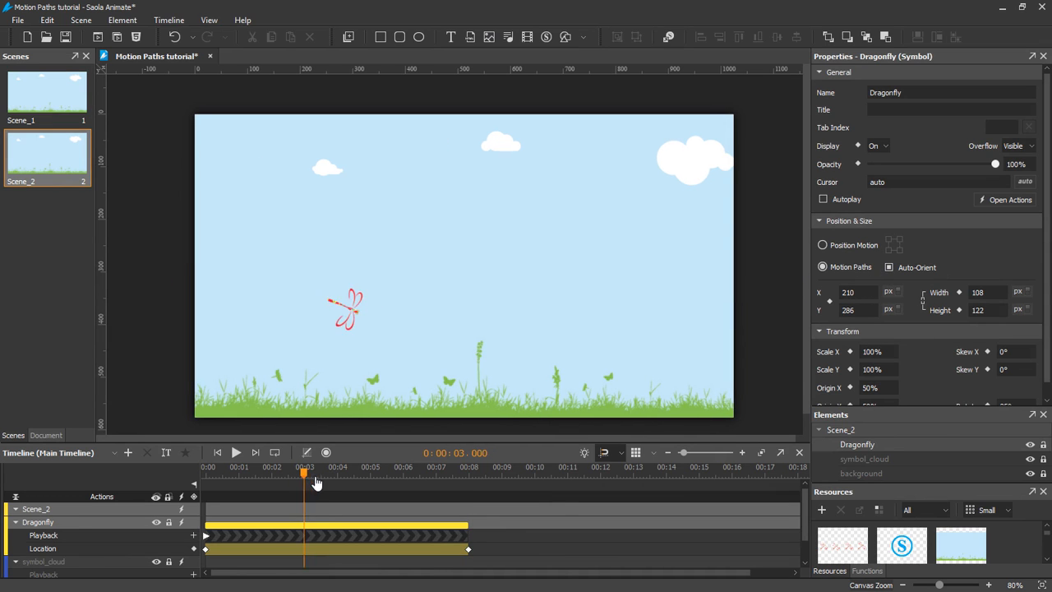
drag(305, 480, 347, 481)
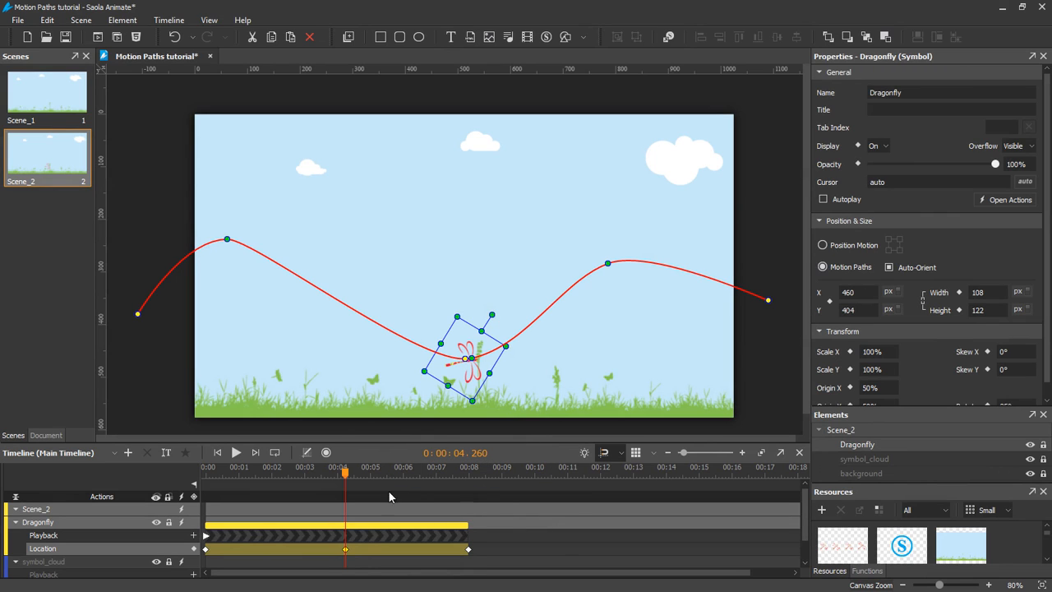
mouse_move(402, 477)
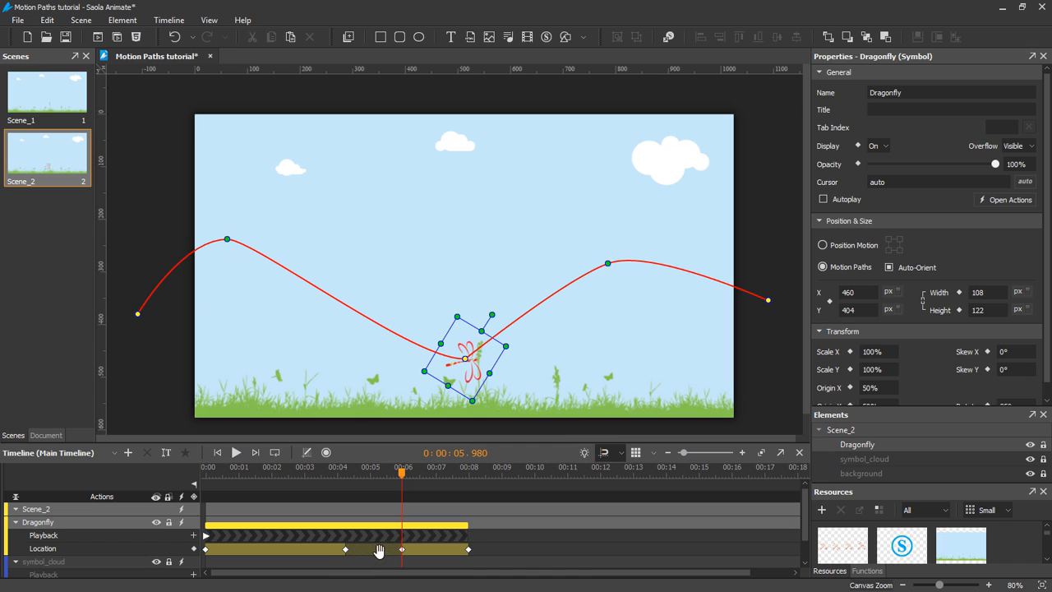
mouse_move(382, 549)
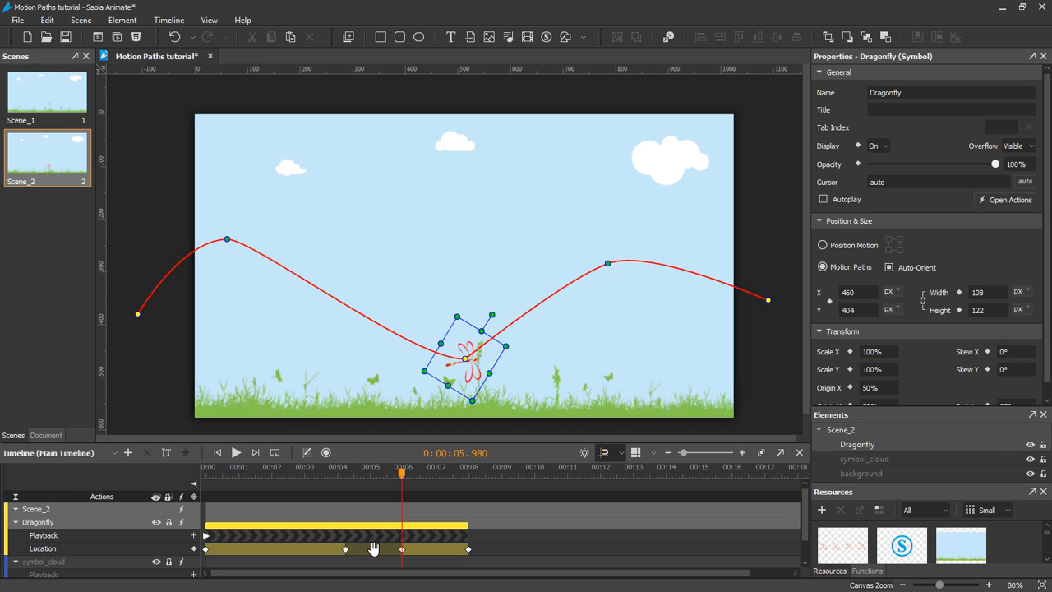
mouse_move(347, 559)
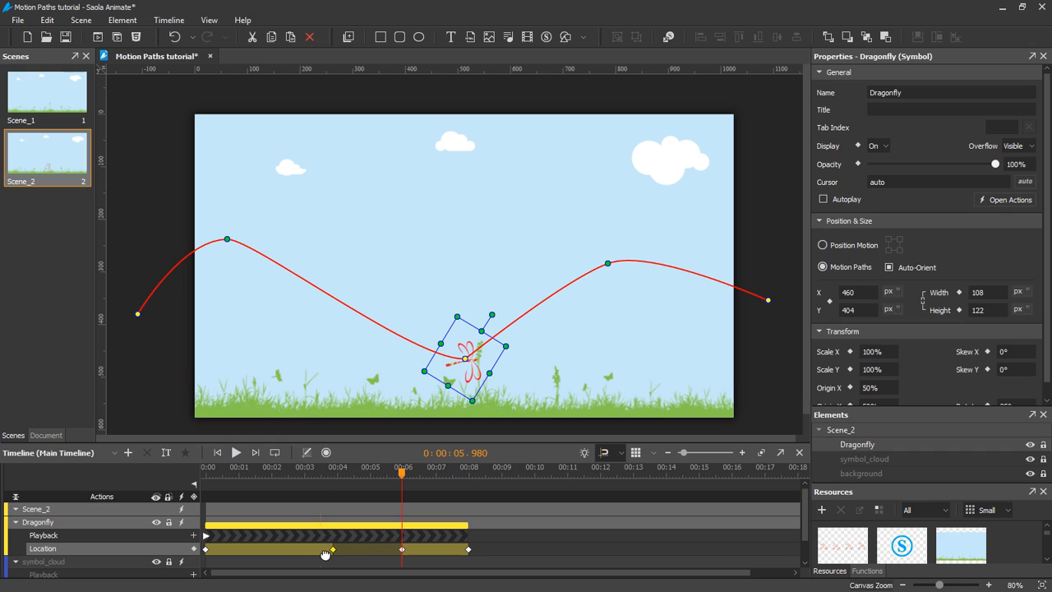
mouse_move(349, 550)
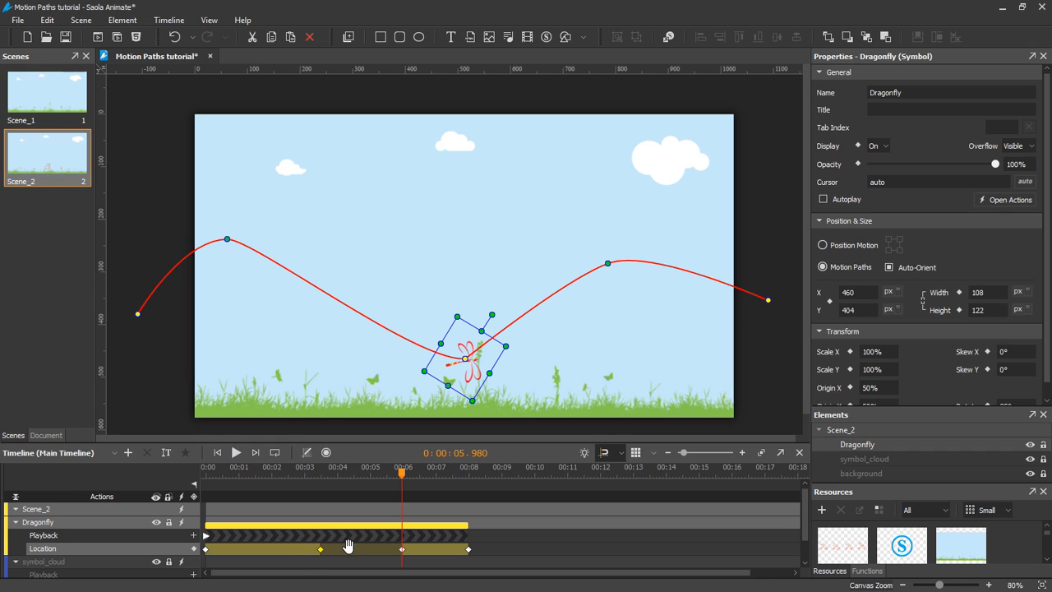
click(217, 452)
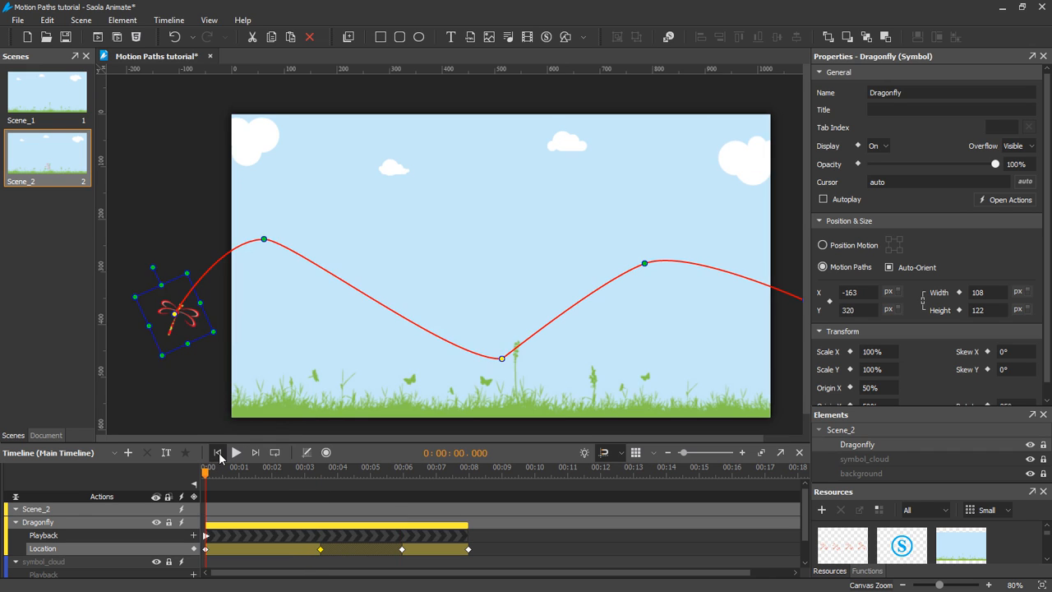
click(236, 452)
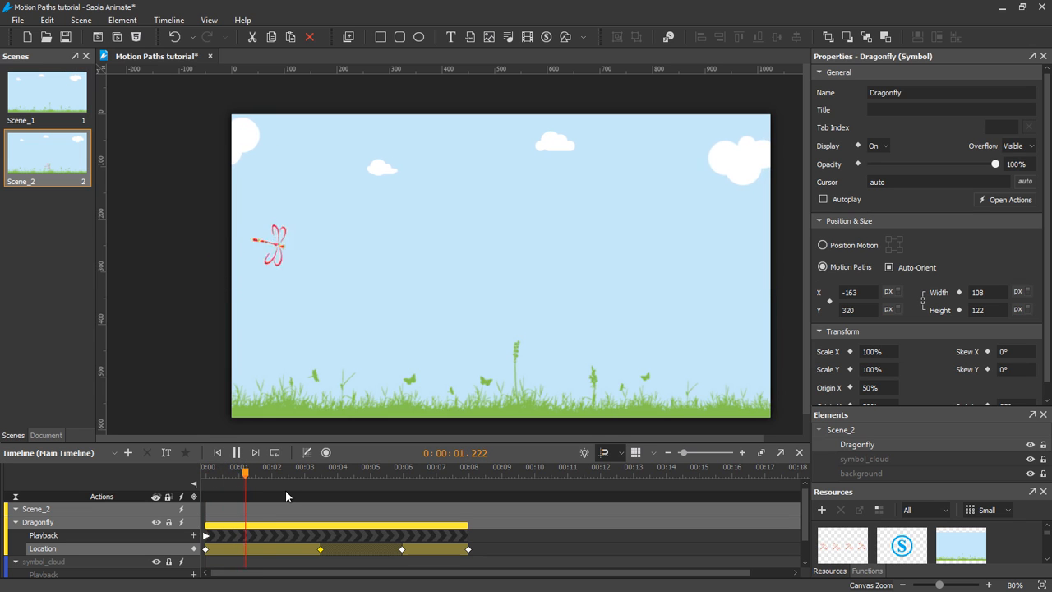
click(309, 472)
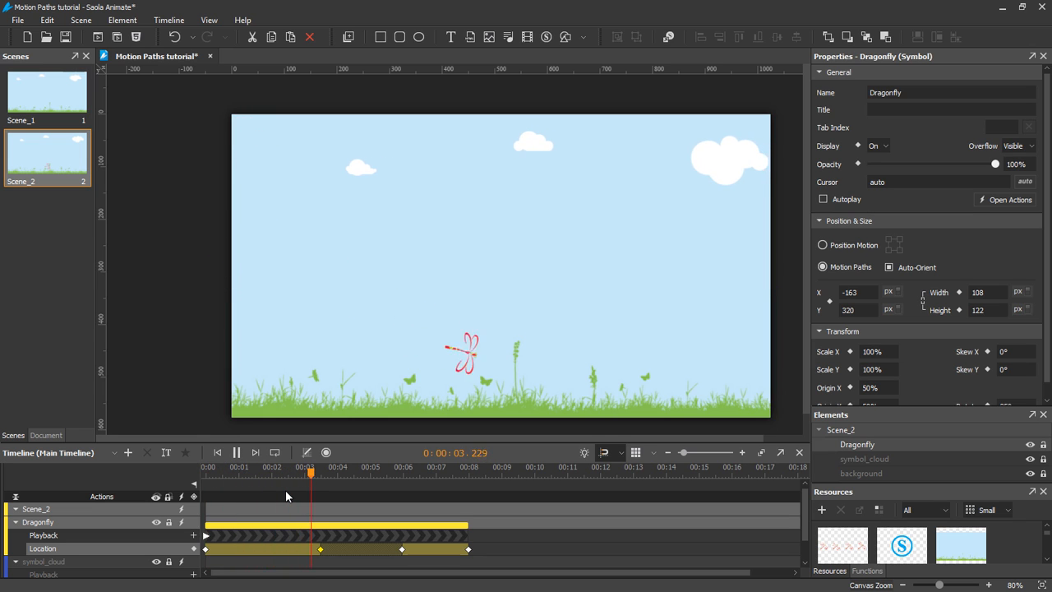